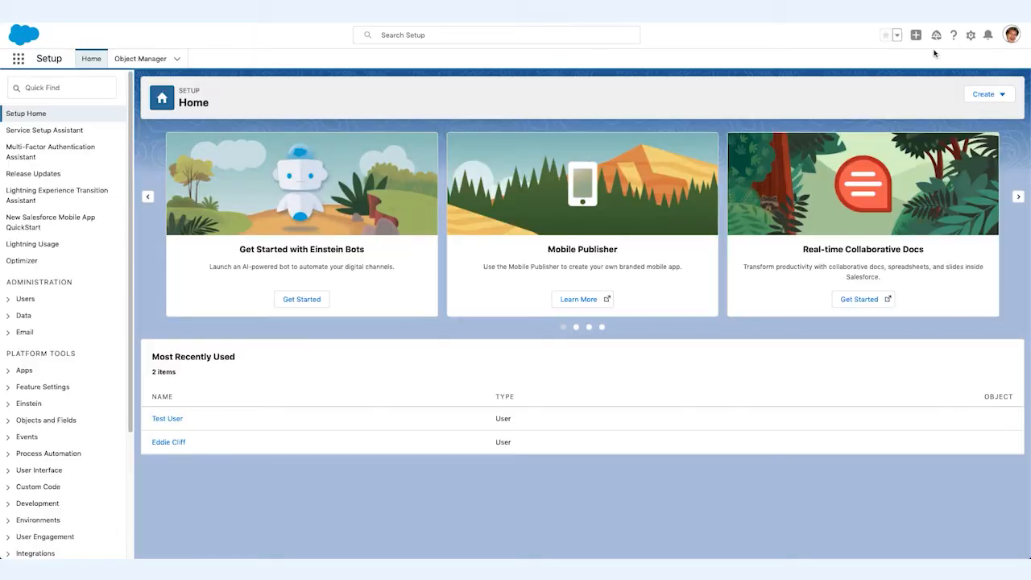
pyautogui.moveTo(937, 40)
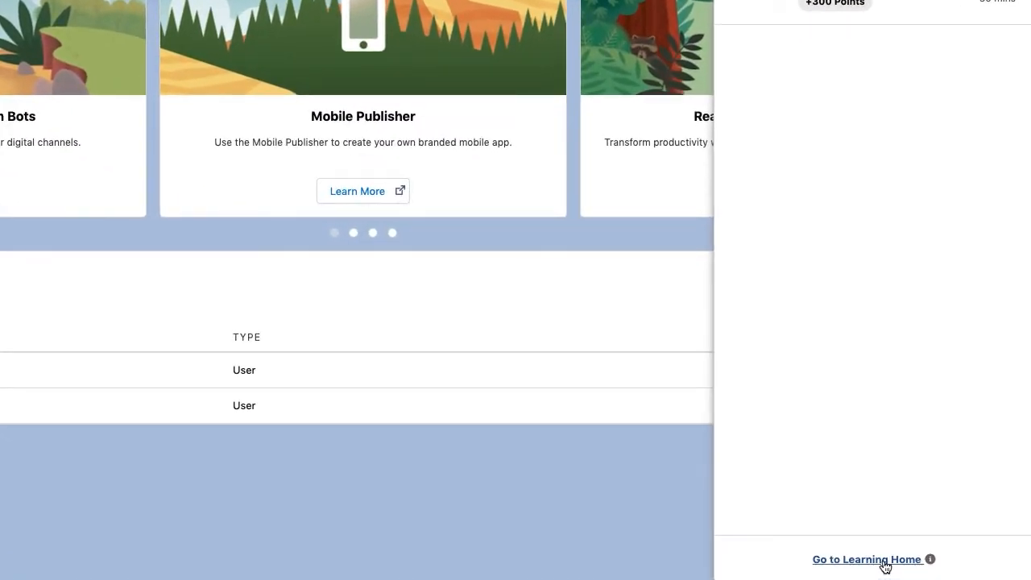
# - Go to Learning Home from the In-App Learning panel
pyautogui.click(866, 559)
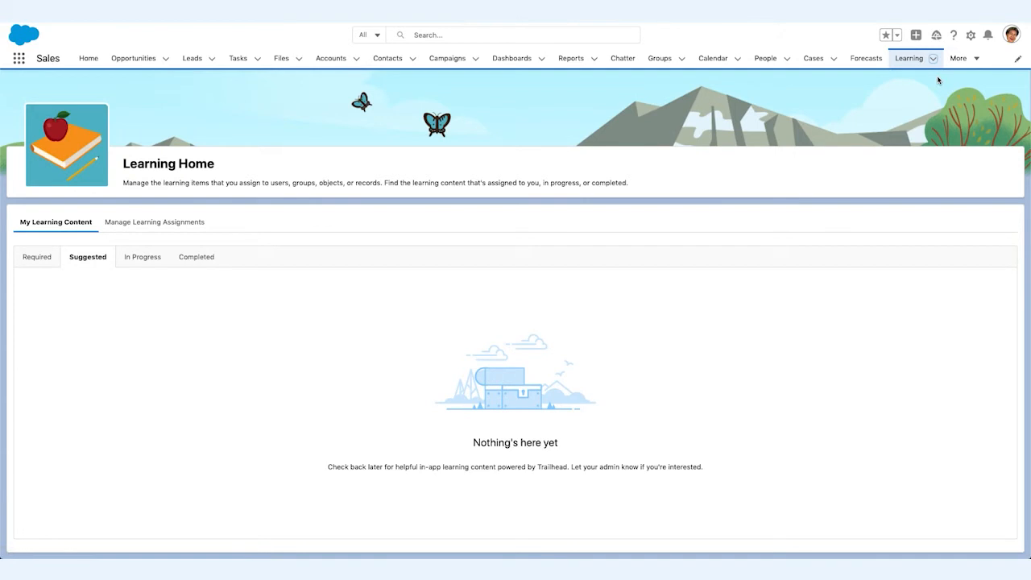
# - In Manage Learning Assignments, add Lightning Experience Basics for all users, due in 7 days
pyautogui.click(154, 221)
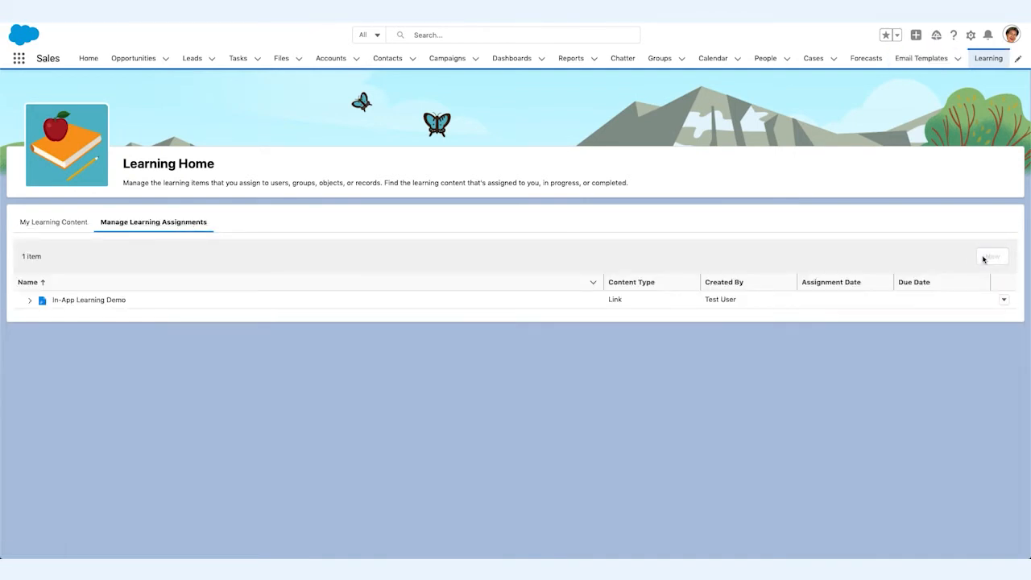
pyautogui.click(991, 256)
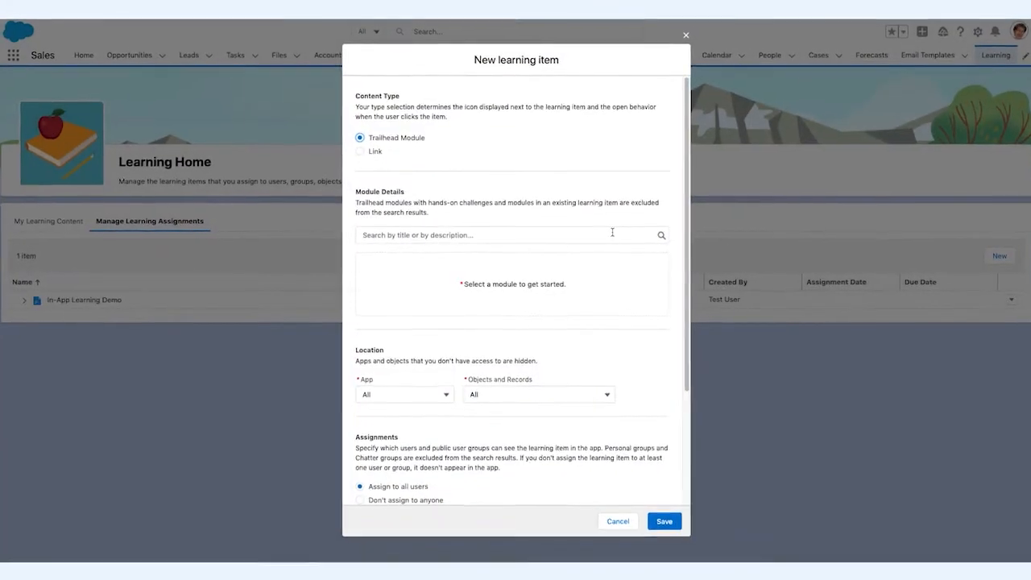
pyautogui.write('lightning Experience Basics')
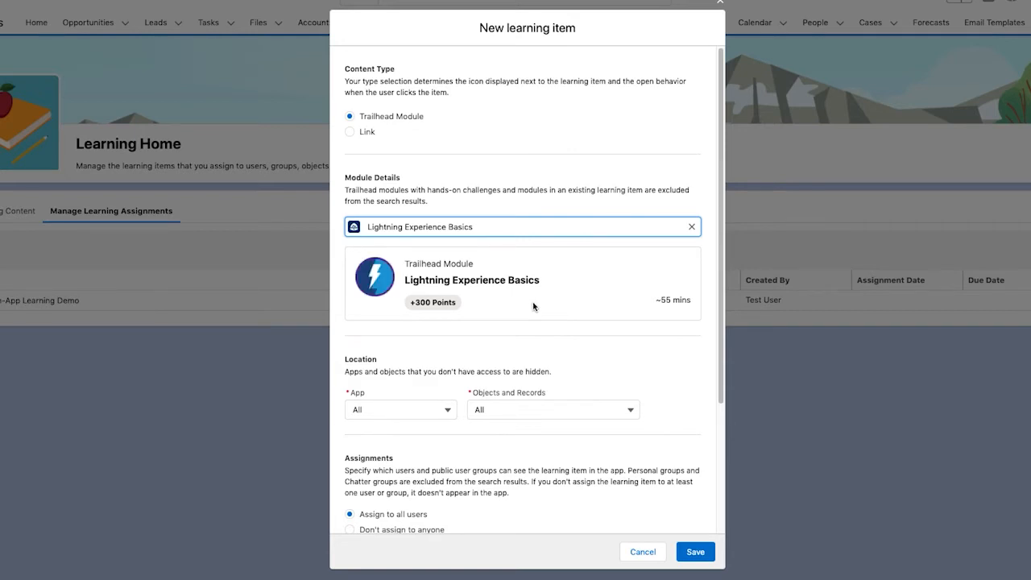
pyautogui.scroll(-3)
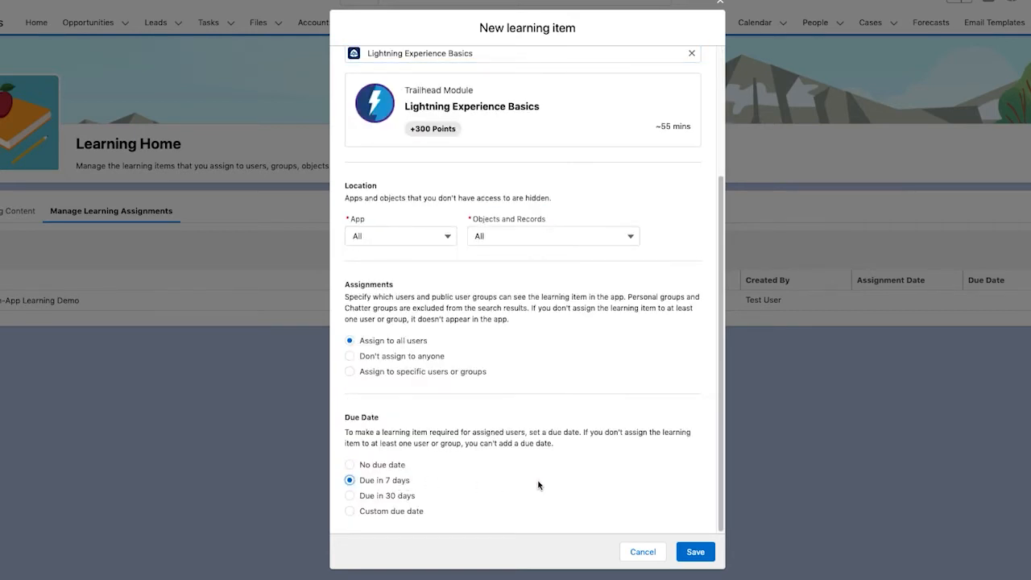
pyautogui.click(694, 552)
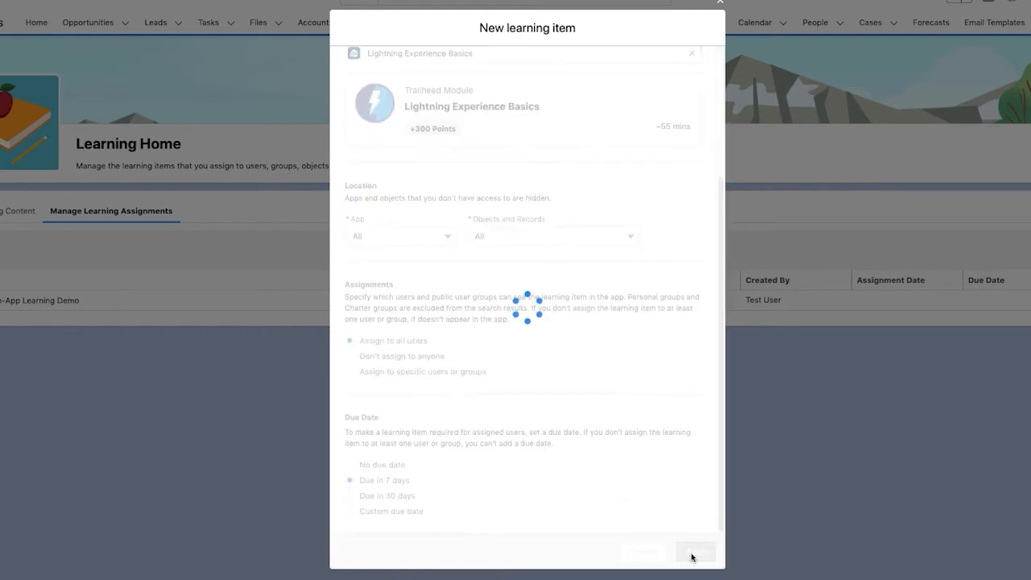
pyautogui.click(694, 552)
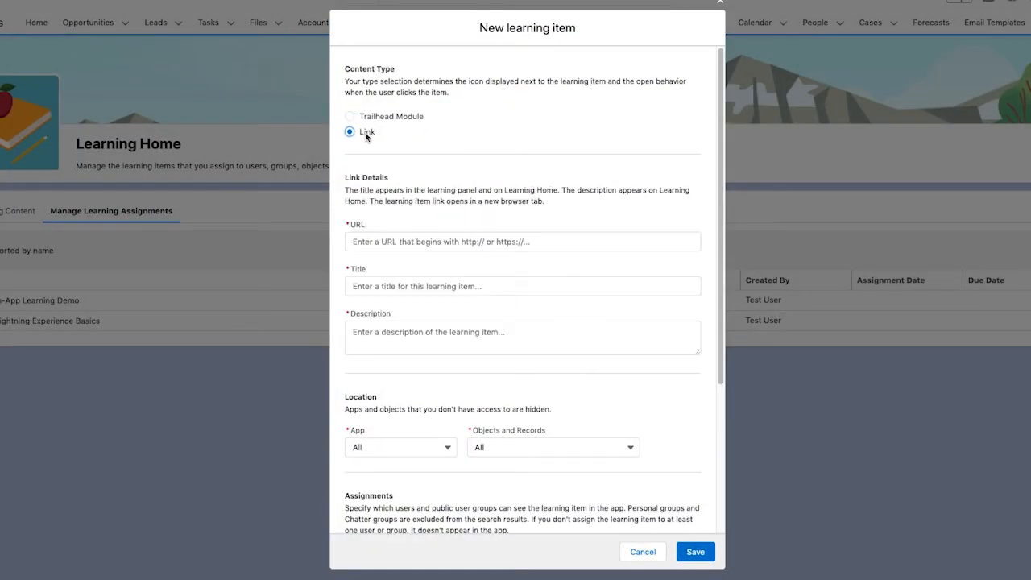
pyautogui.write('http://www.youtube.com')
pyautogui.click(522, 337)
pyautogui.write('Check out this video!')
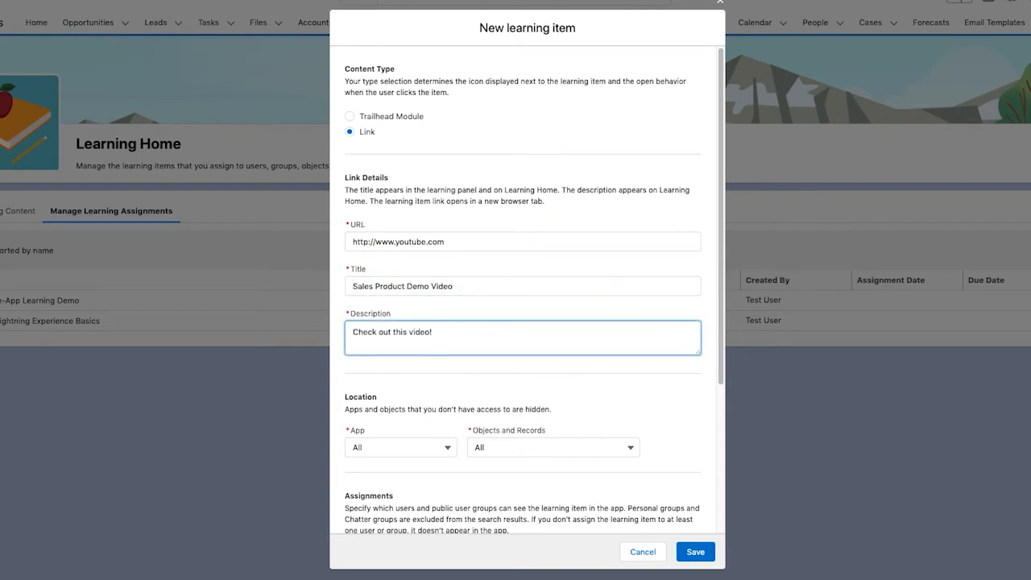
pyautogui.click(400, 236)
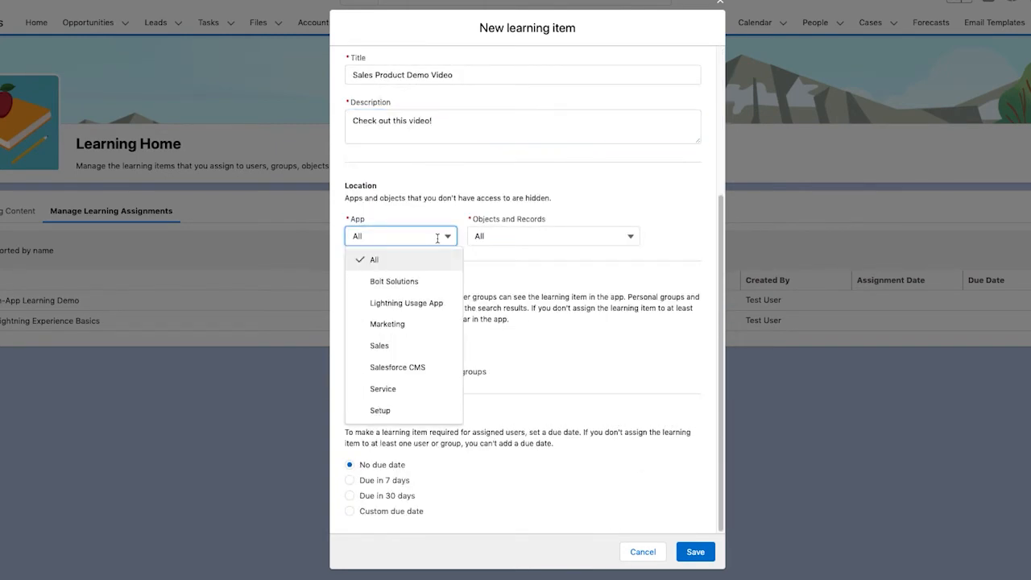
pyautogui.click(378, 345)
pyautogui.write('edd')
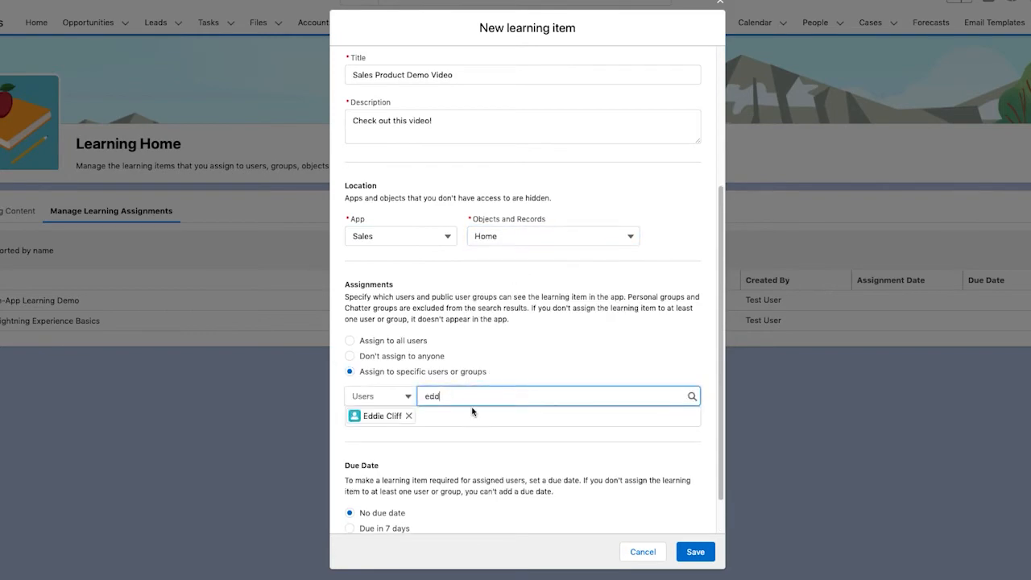
pyautogui.click(694, 552)
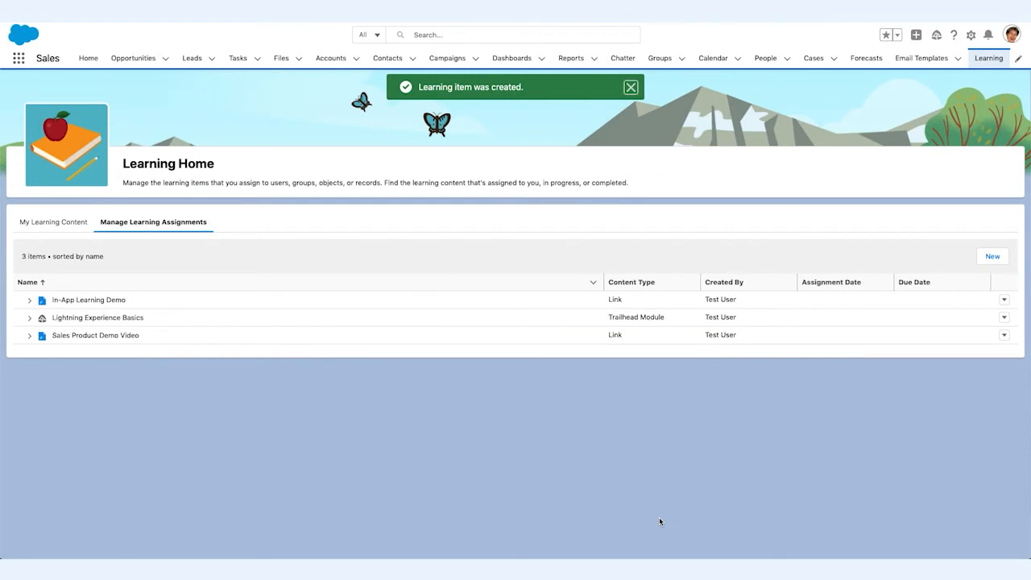
pyautogui.moveTo(658, 478)
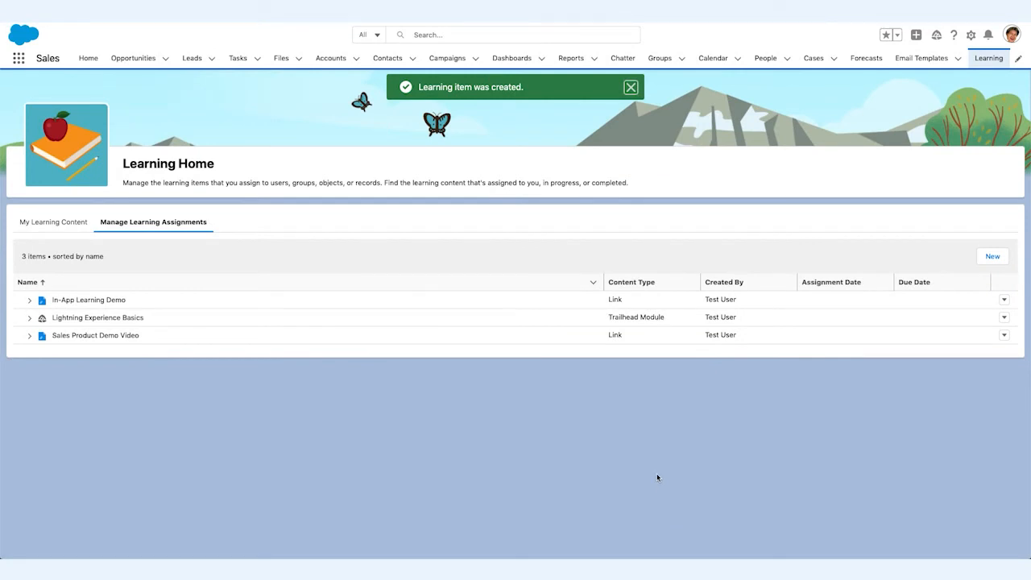
# - Dismiss the item-created toast and switch to the Sales Home tab
pyautogui.click(631, 87)
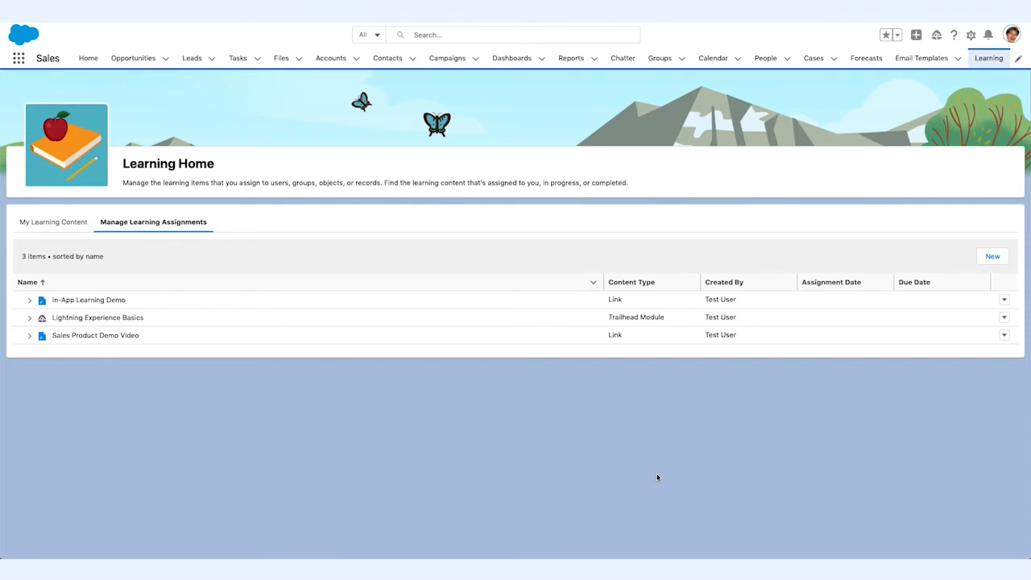
pyautogui.click(88, 58)
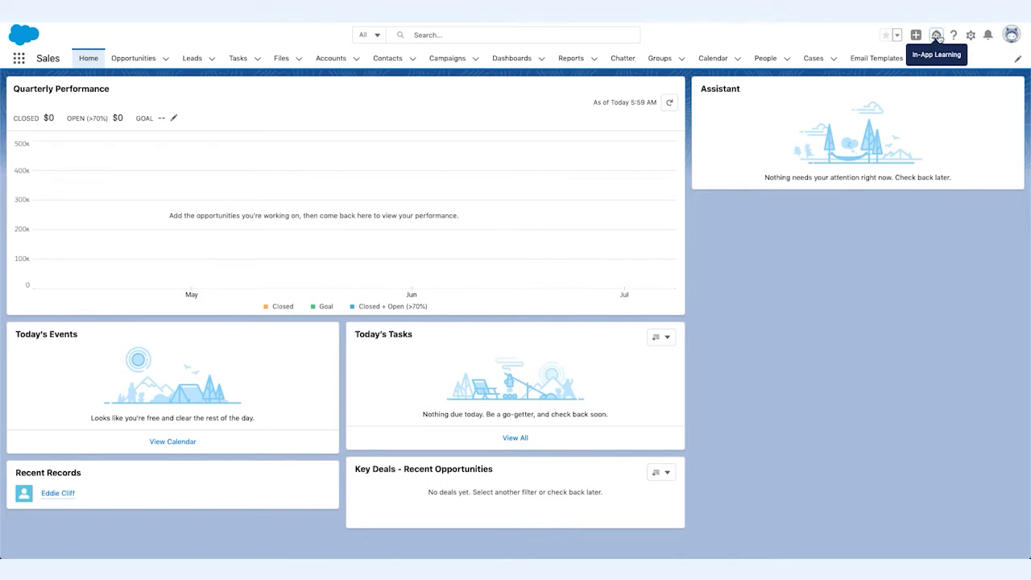
# - Open the In-App Learning panel on Home and start Lightning Experience Basics
pyautogui.click(936, 34)
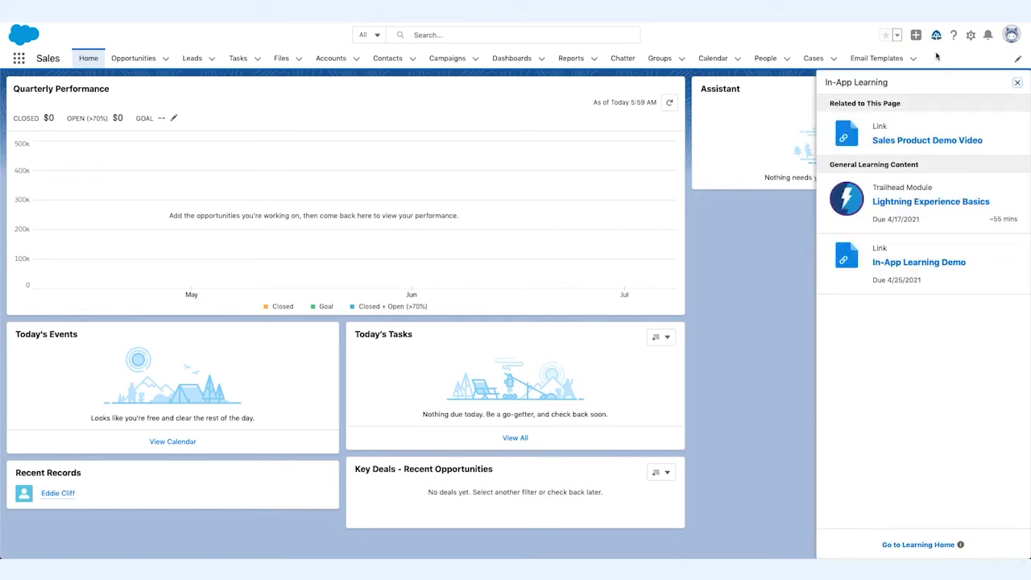
pyautogui.scroll(-3)
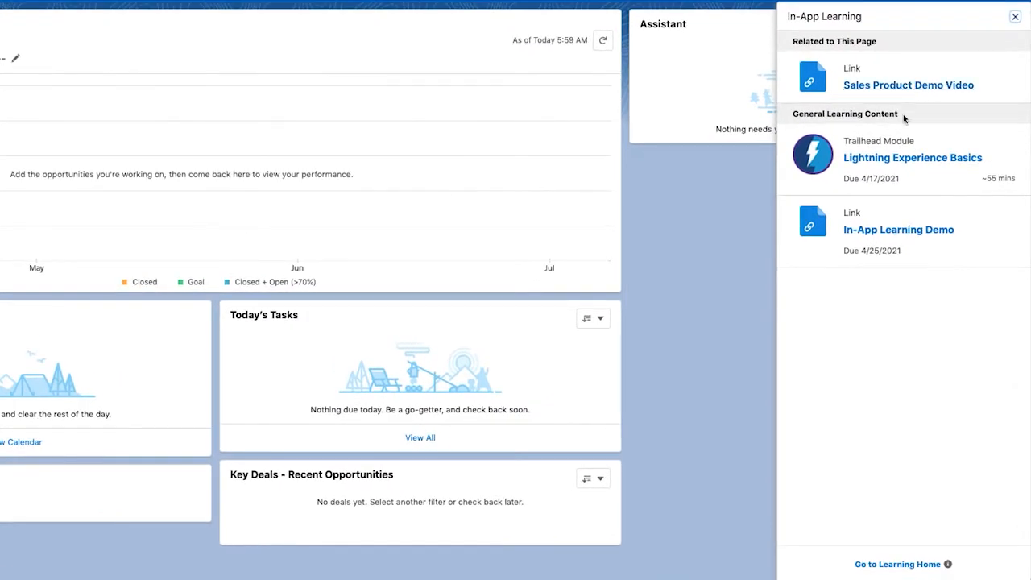
pyautogui.click(912, 157)
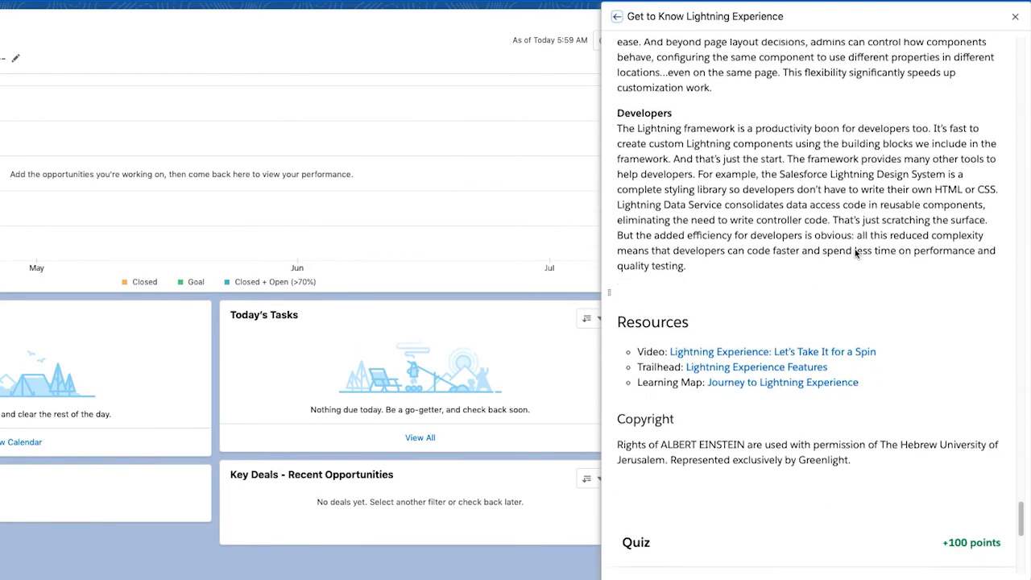
# - Answer C for question 1 and B for question 2, then check the quiz
pyautogui.scroll(-3)
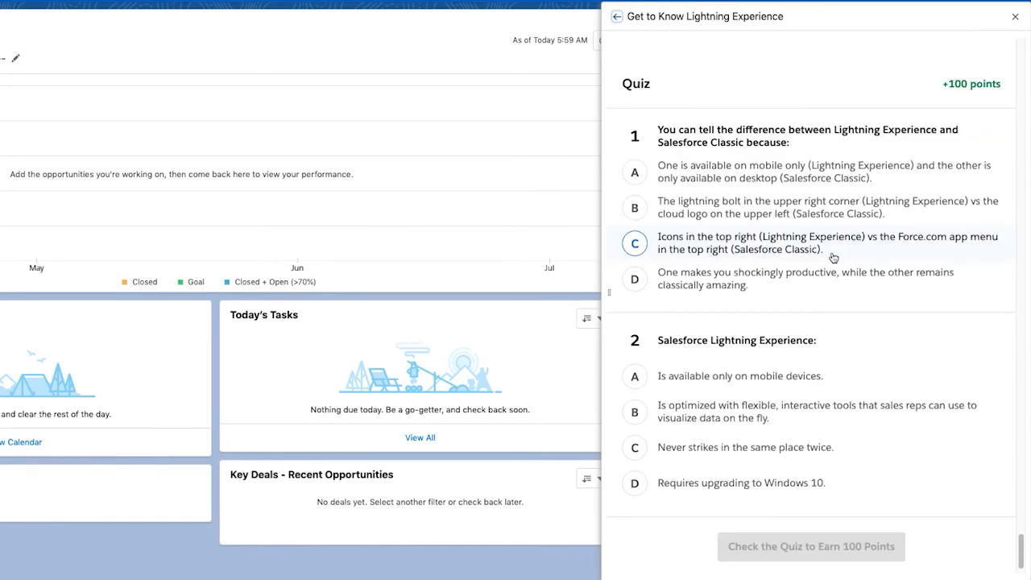
pyautogui.click(634, 243)
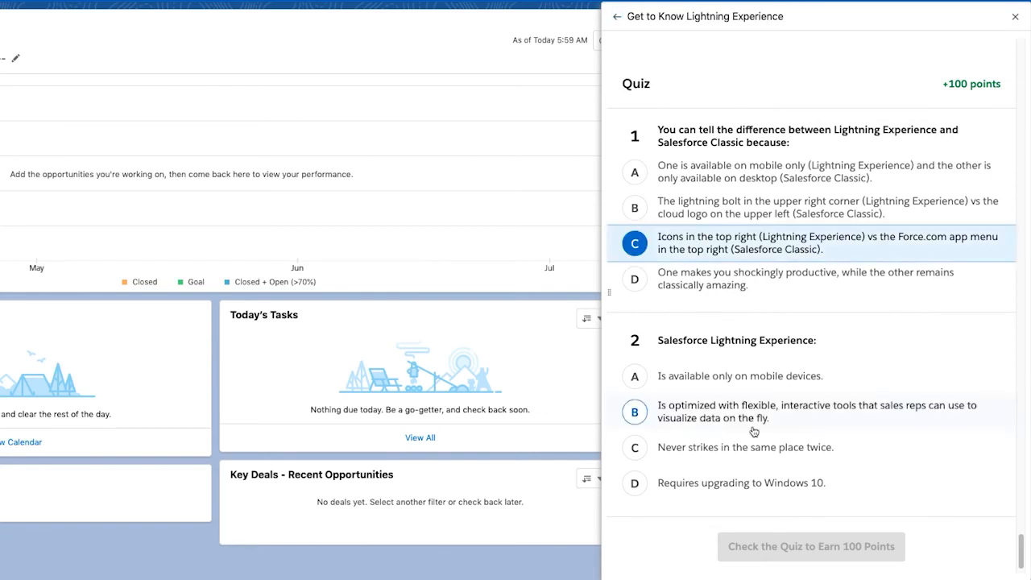
pyautogui.click(634, 411)
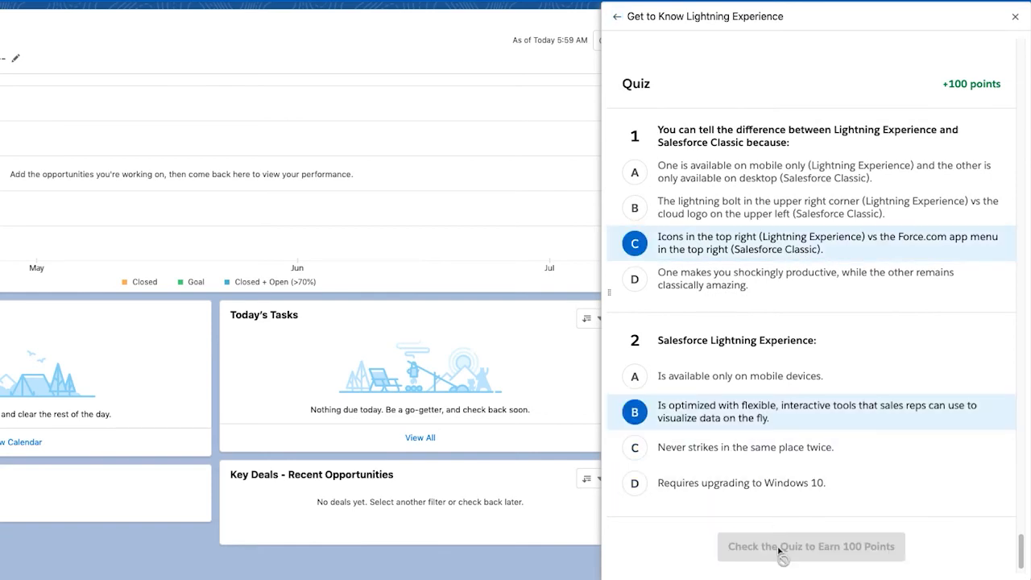
pyautogui.click(810, 546)
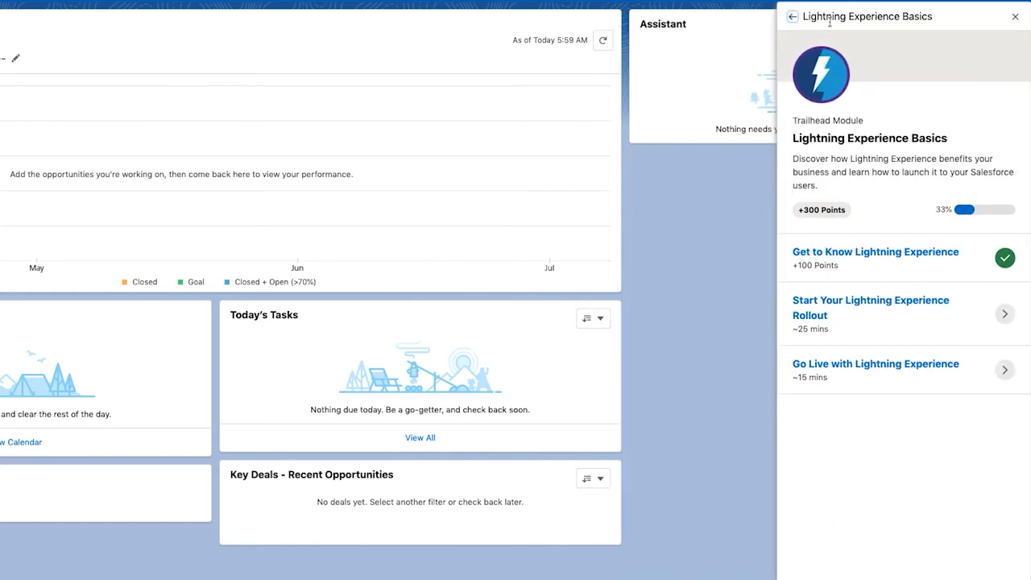